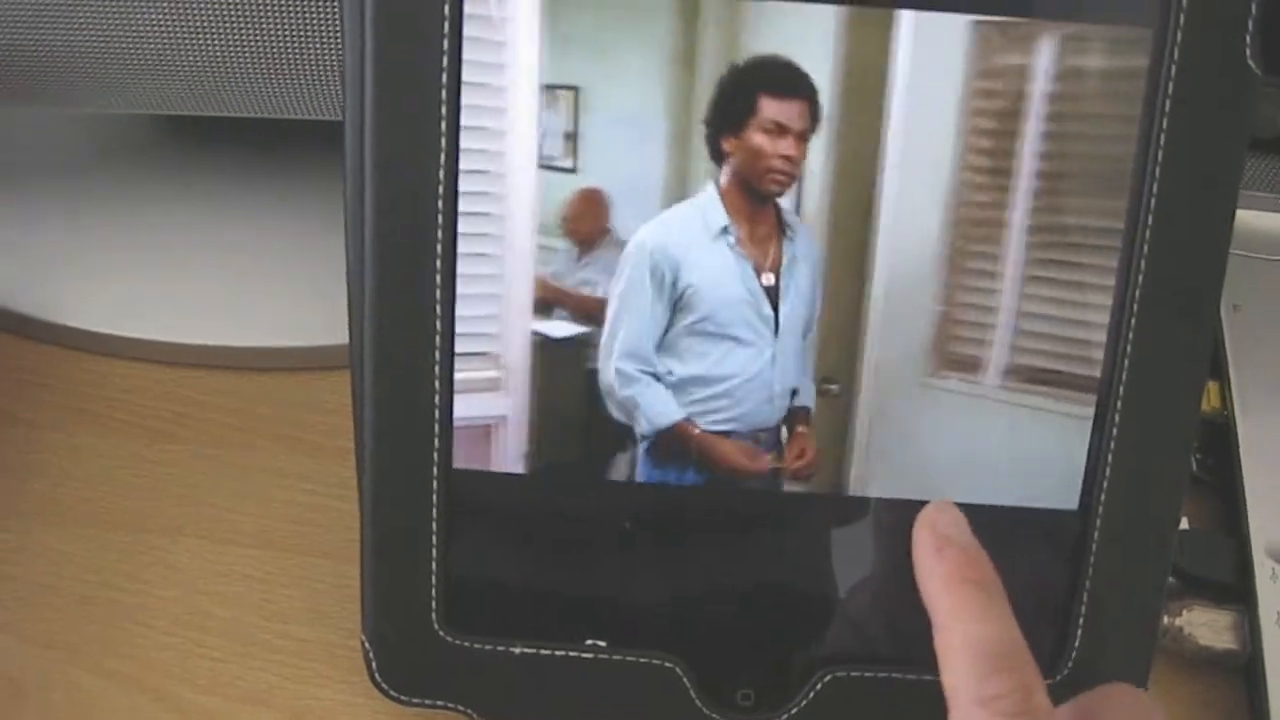
- Stream the playing movie over AirPlay to the Office Apple TV
left_click(872, 540)
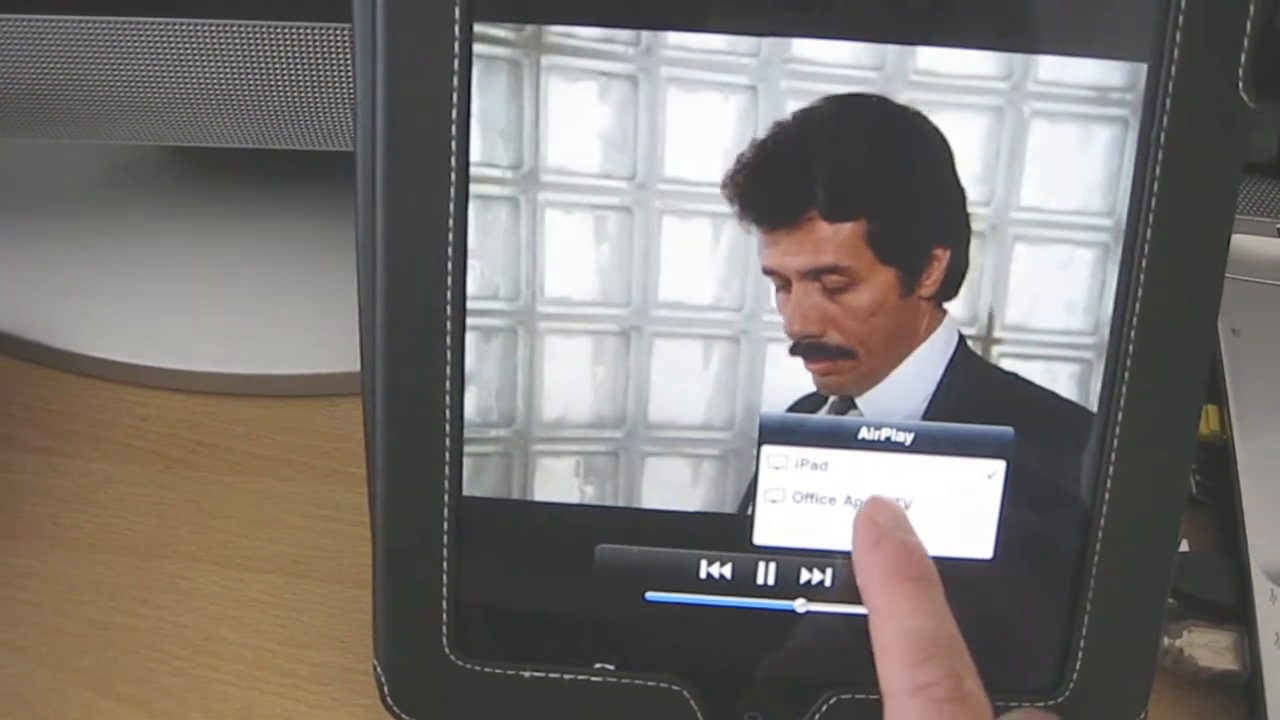
left_click(840, 498)
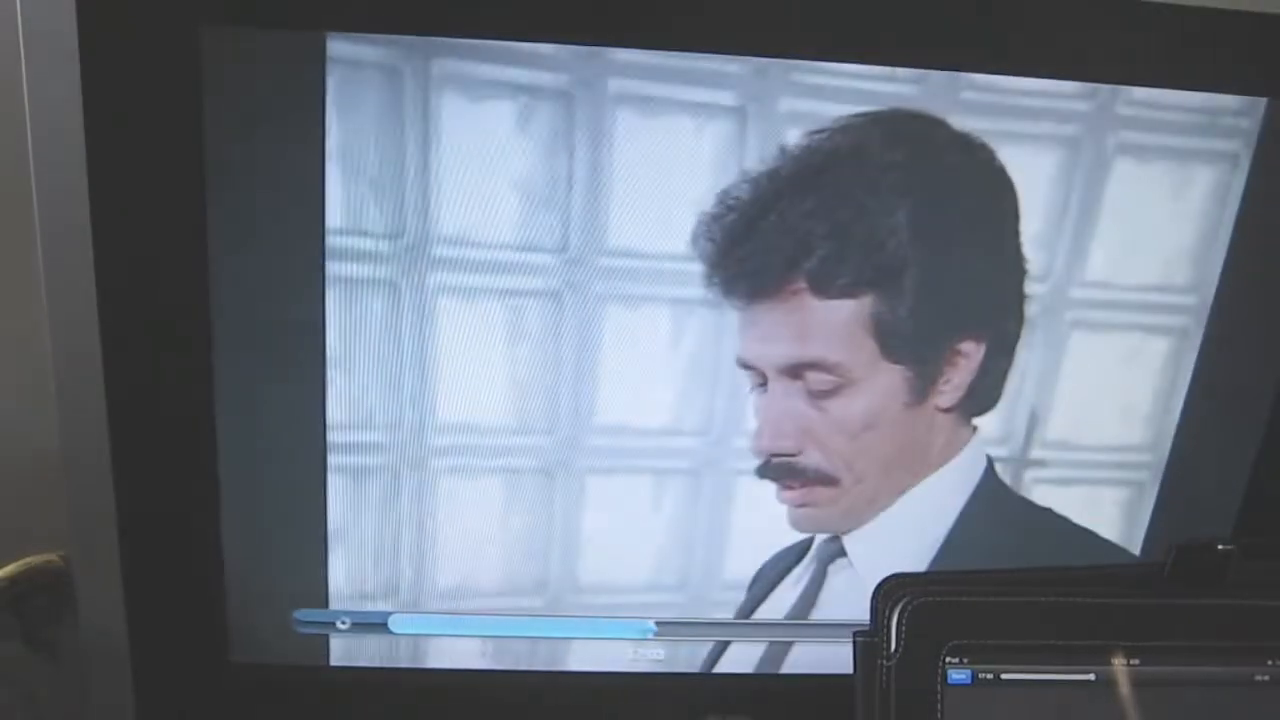